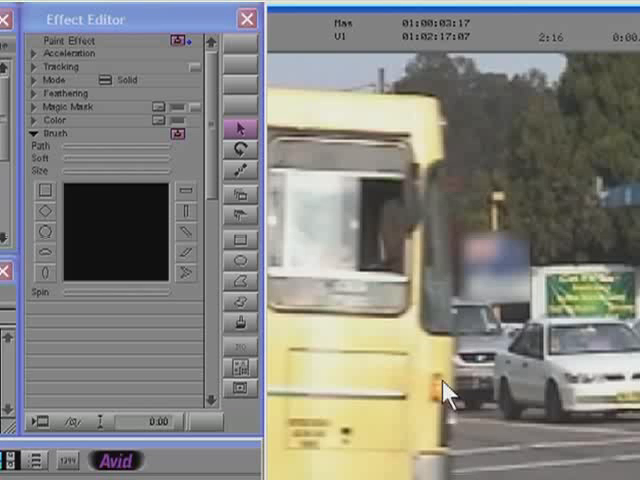
{"action": "mouse_move", "coordinate": [390, 395]}
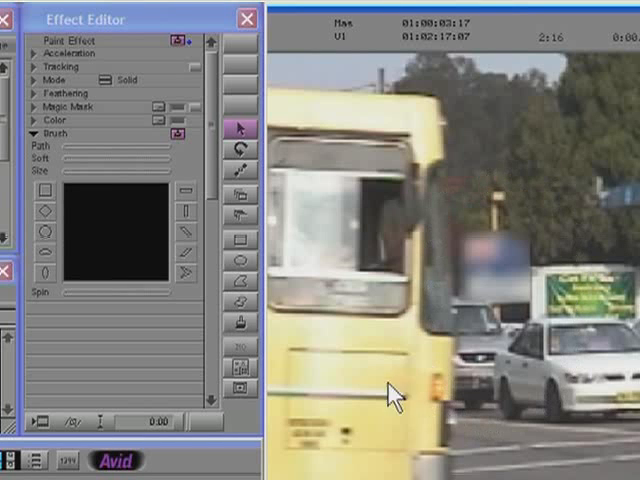
{"action": "mouse_move", "coordinate": [446, 293]}
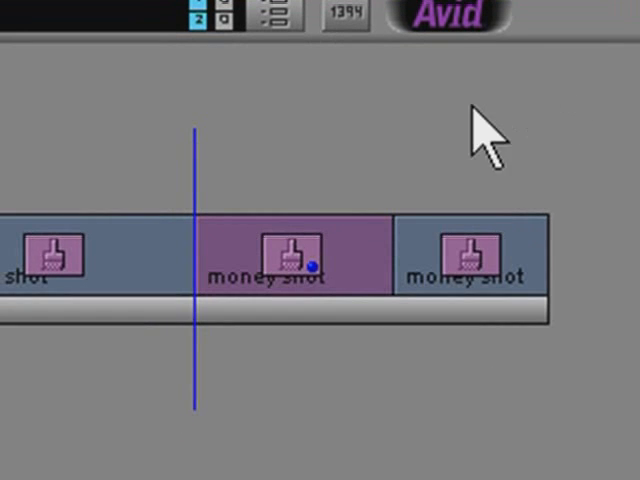
{"action": "mouse_move", "coordinate": [218, 150]}
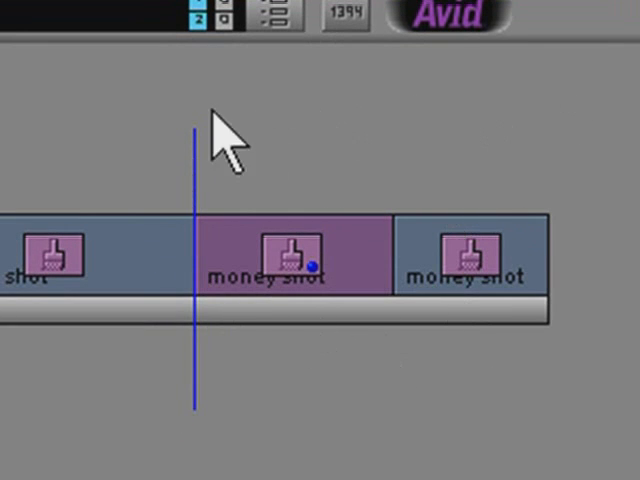
{"action": "mouse_move", "coordinate": [475, 415]}
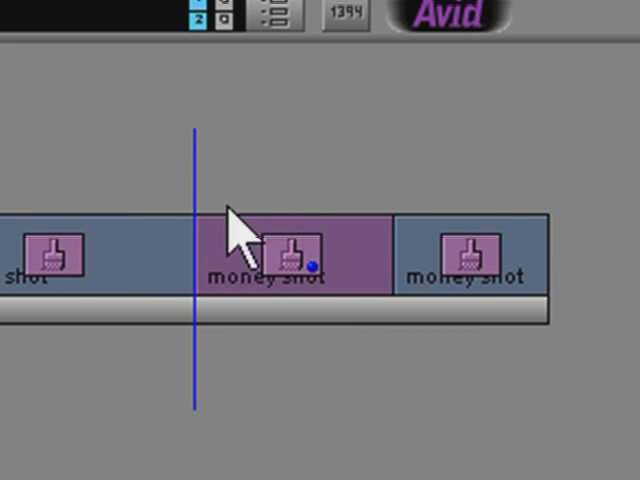
{"action": "mouse_move", "coordinate": [300, 225]}
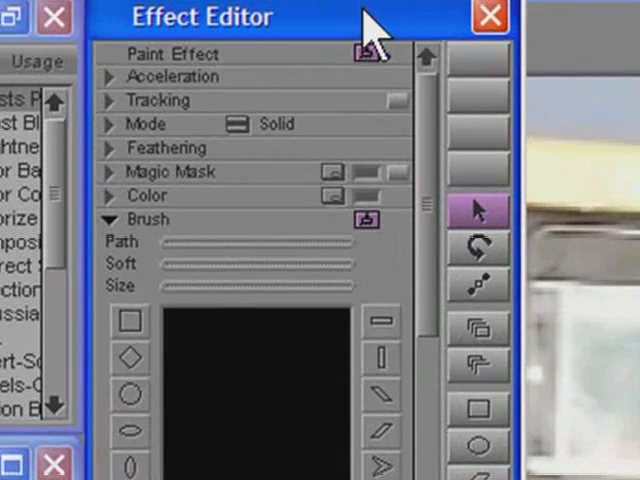
Set the paint effect colour to red and open the Mode menu to change it from Solid
{"action": "left_click", "coordinate": [478, 415]}
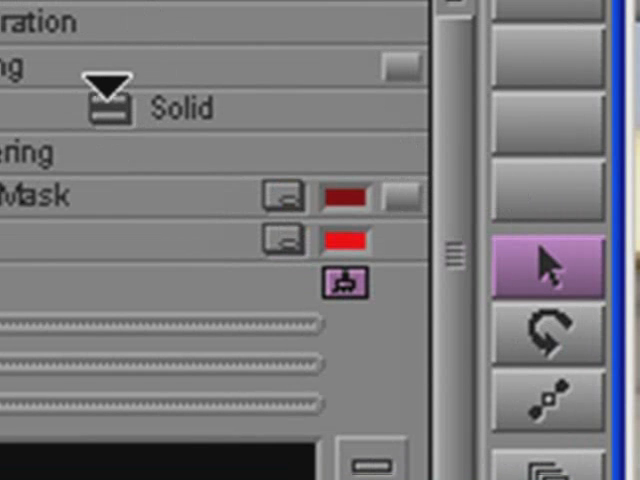
{"action": "left_click", "coordinate": [110, 107]}
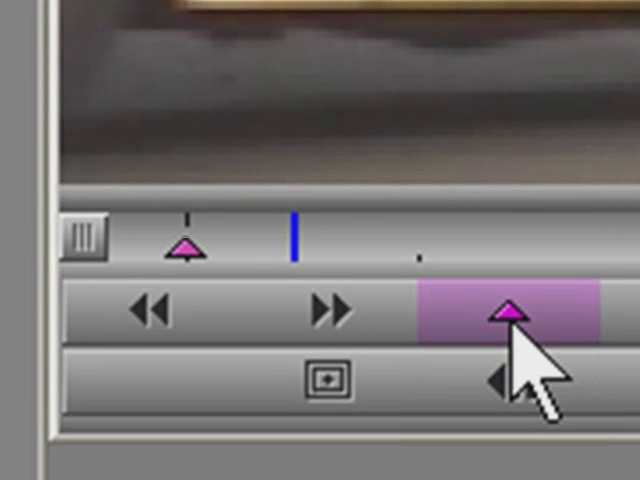
Add a paint effect keyframe at the current position indicator
{"action": "left_click", "coordinate": [510, 312]}
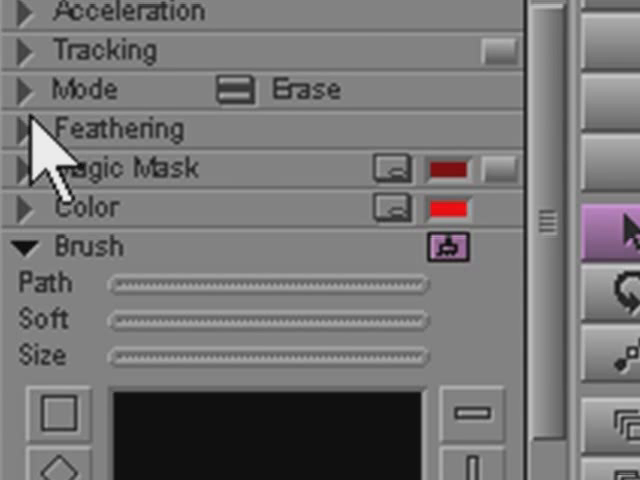
Expand Feathering and drag the Hor slider up to soften the Erase shape's edges
{"action": "left_click", "coordinate": [22, 128]}
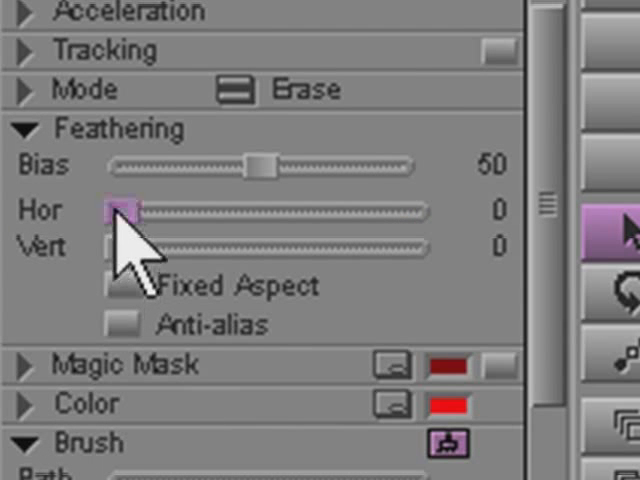
{"action": "left_click_drag", "start_coordinate": [120, 211], "coordinate": [140, 211]}
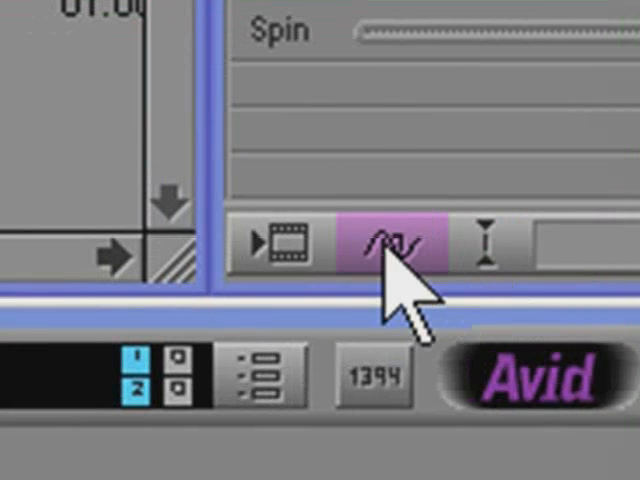
Render the paint effect, confirming drive E: as the render target
{"action": "left_click", "coordinate": [390, 240]}
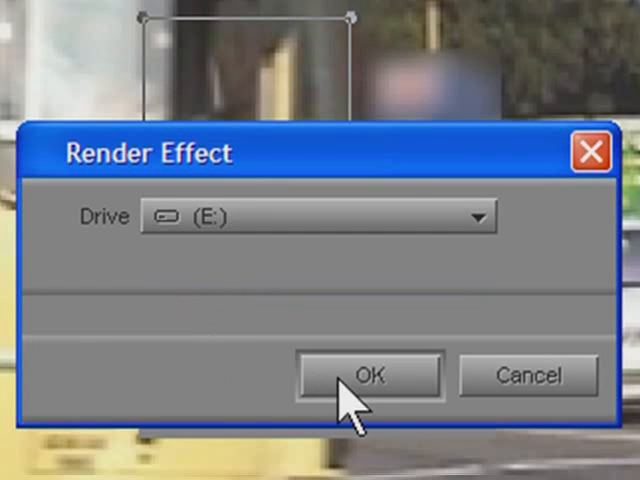
{"action": "left_click", "coordinate": [369, 375]}
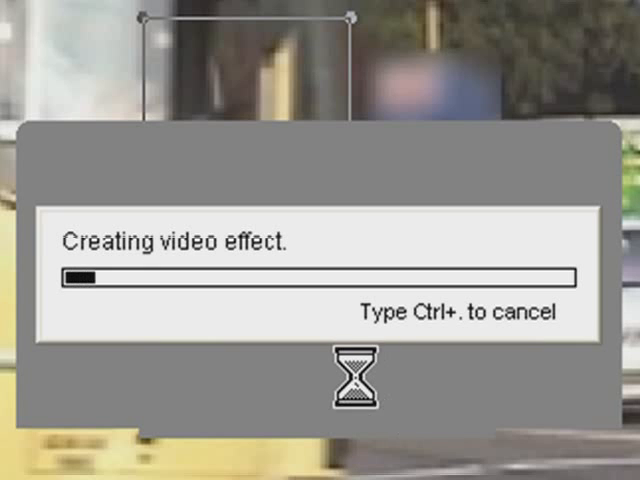